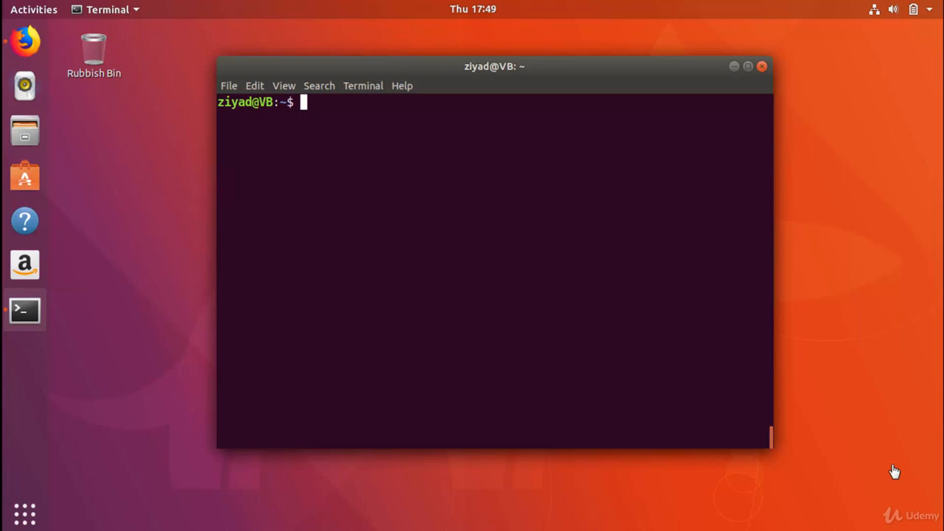
mouse_move(658, 301)
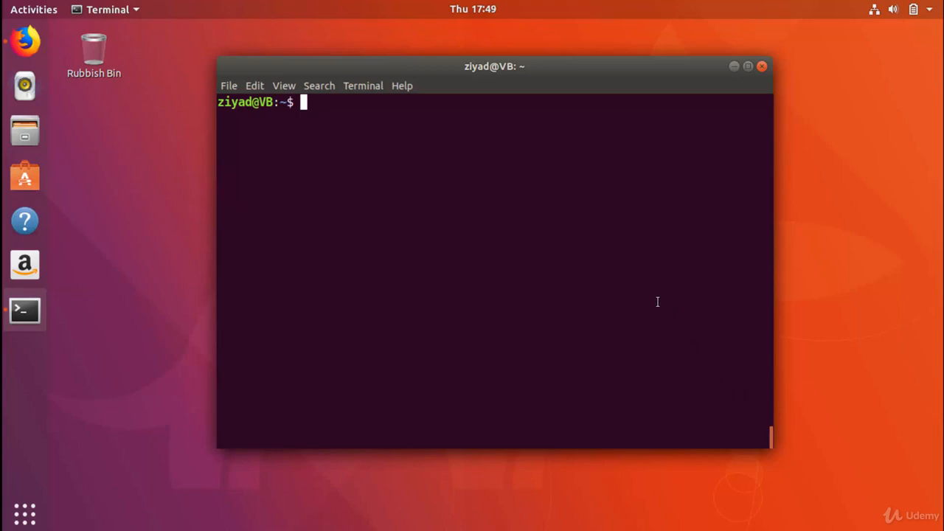
- Compose sudo apt-get remove with the placeholder replaced by the x11-apps package name
type("sudo ap")
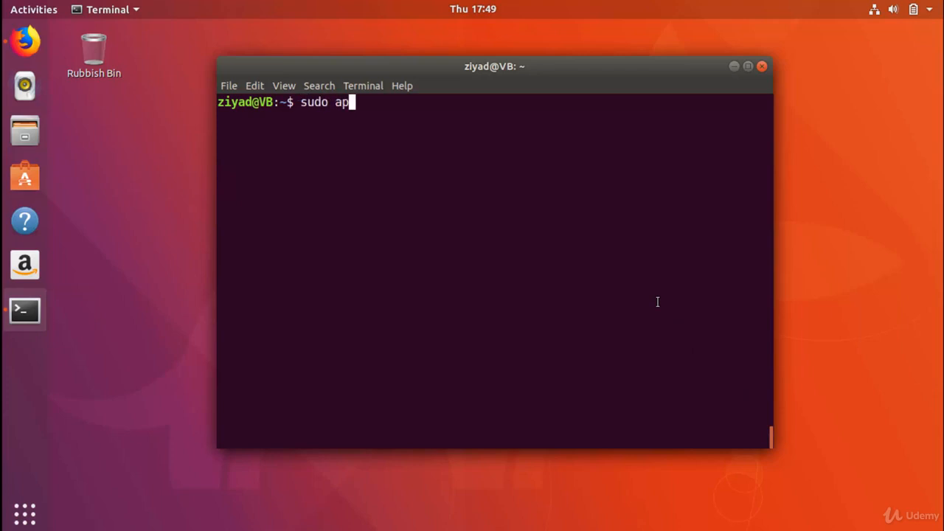
type("t-get remove")
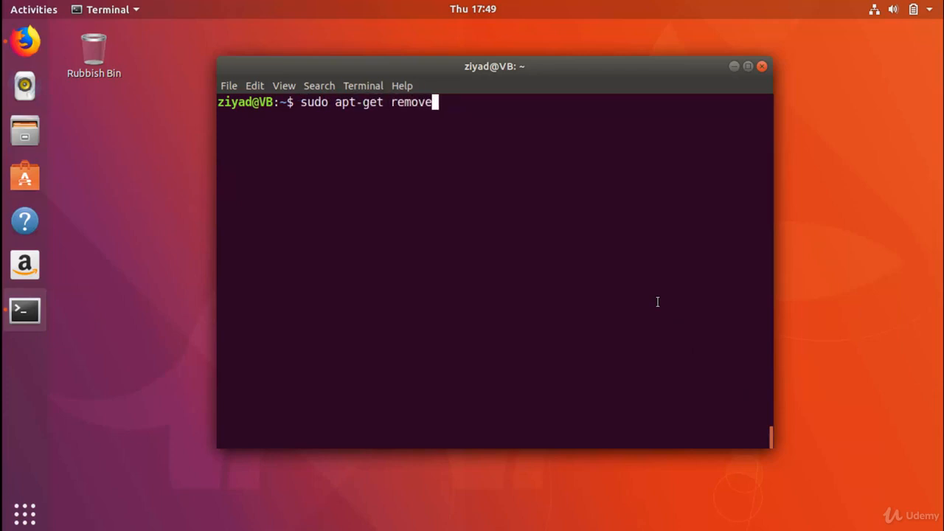
type("<package n")
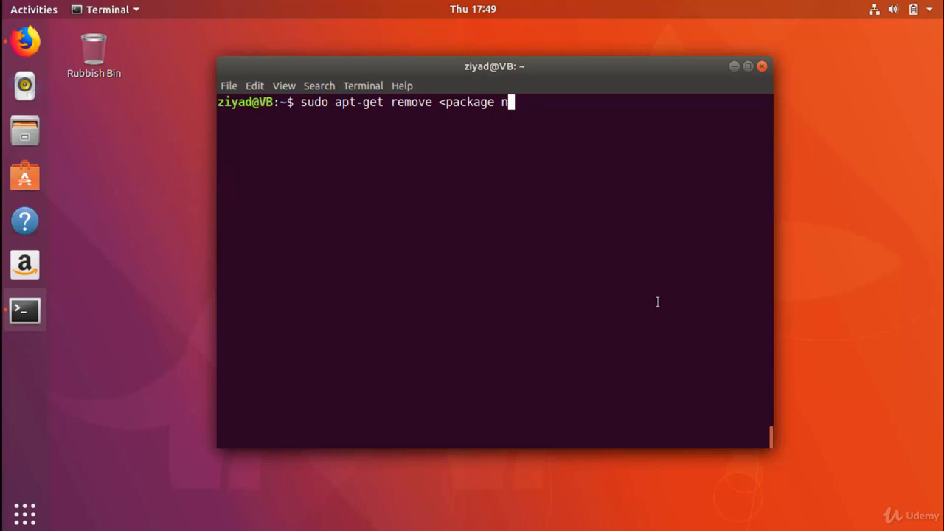
type("ame>")
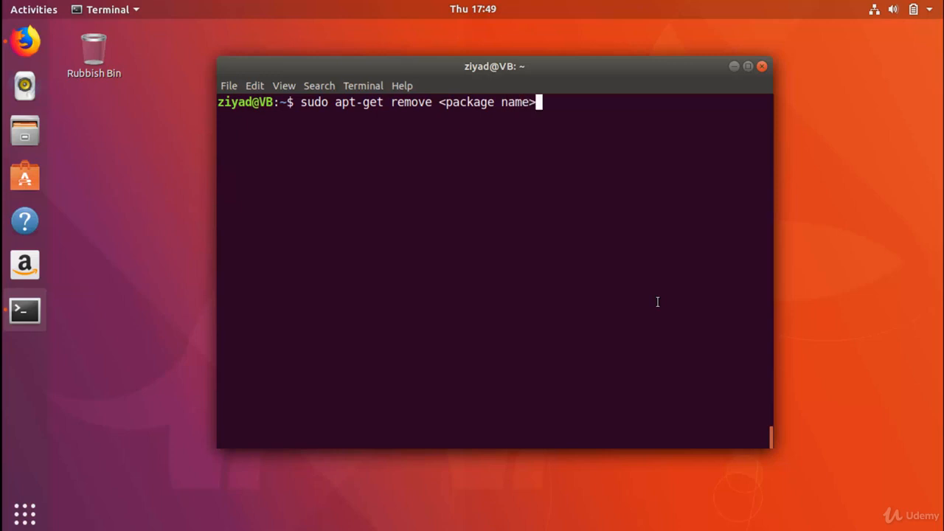
key("BackSpace")
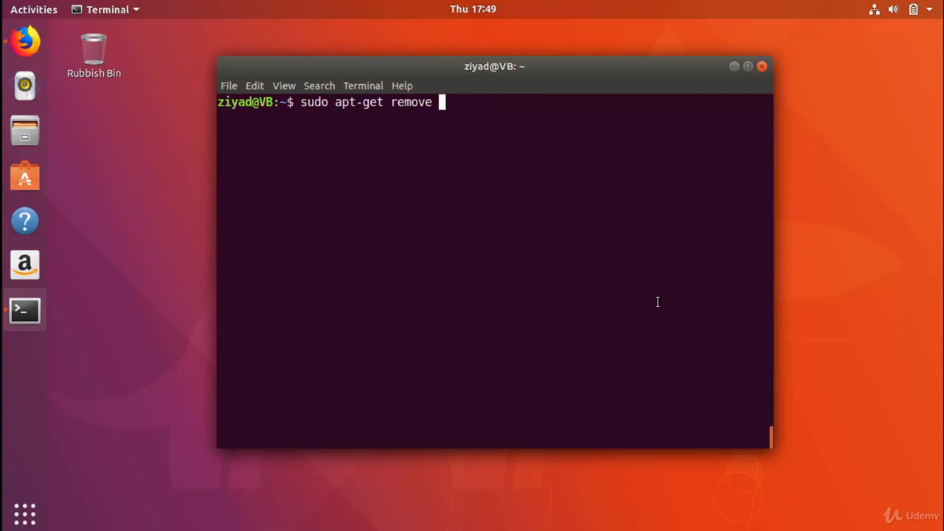
type("x11-apps")
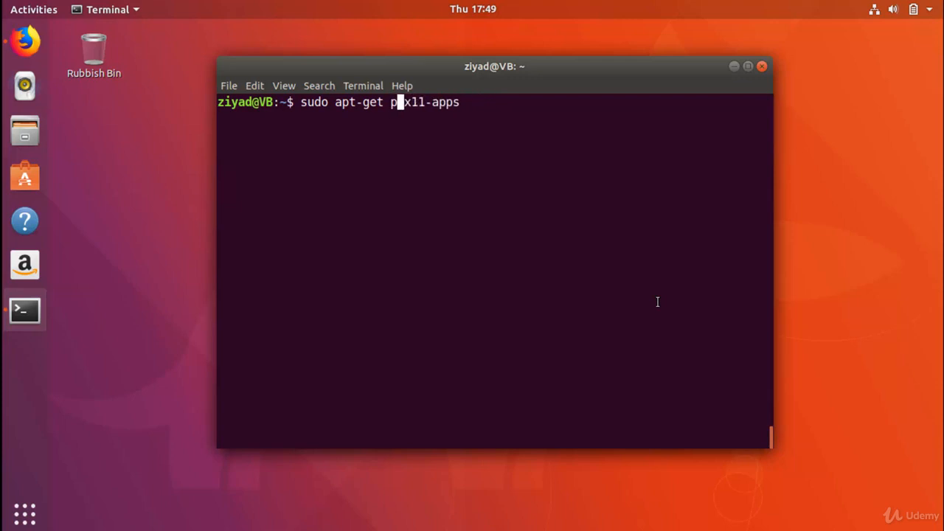
- Run sudo apt-get purge x11-apps, confirm with y, then begin a new sudo apt command
type("urge")
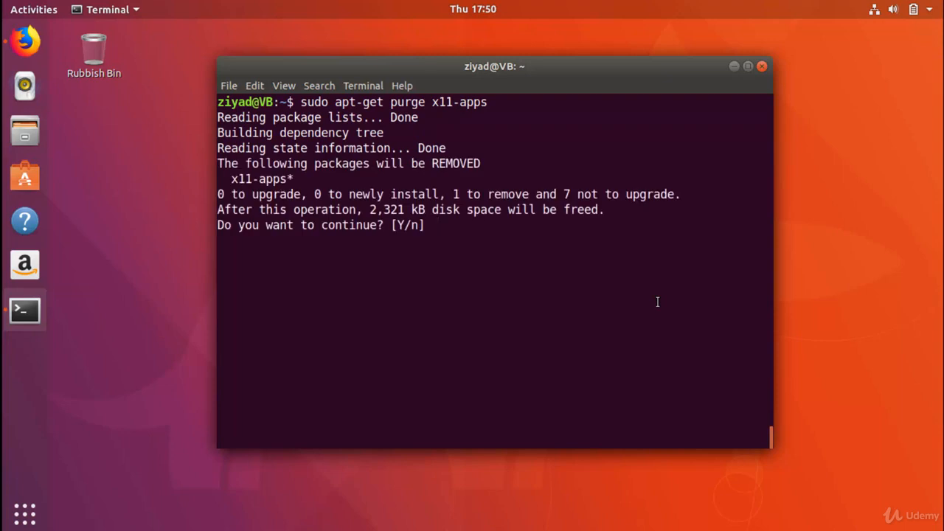
type("y")
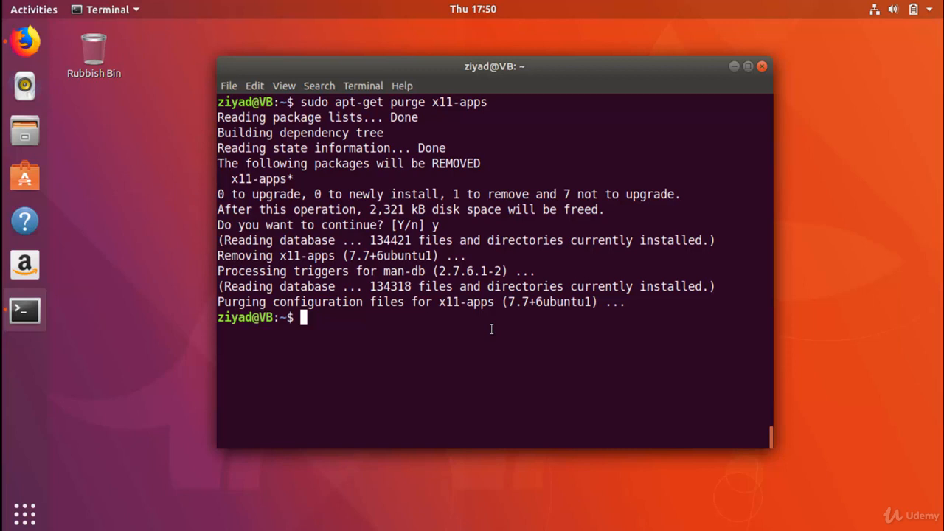
type("sudo ap")
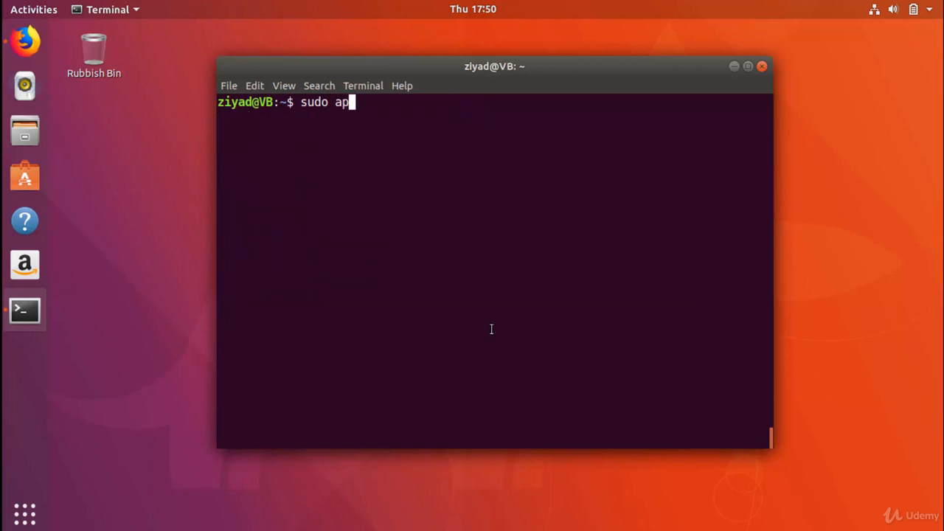
- Run sudo apt-get autoremove, which finds 0 packages to remove, then start a cd / command
type("t-get au")
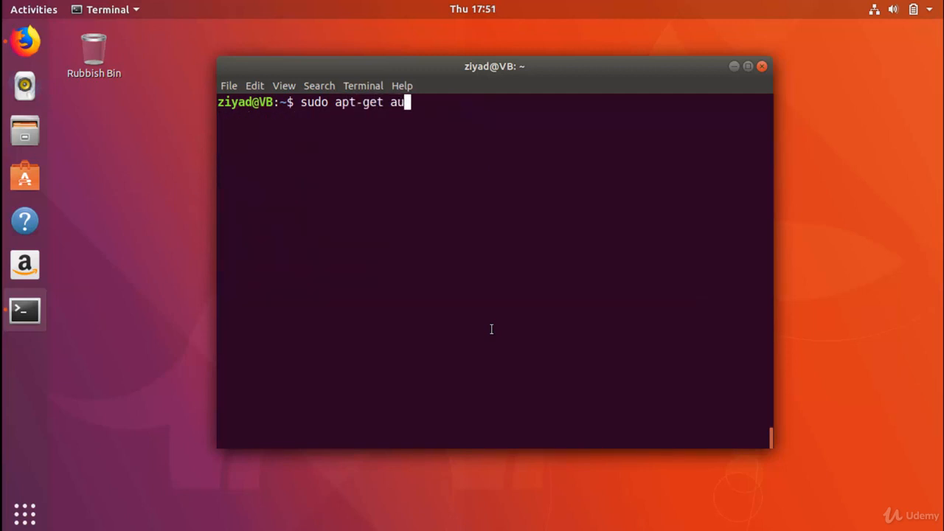
type("toremove")
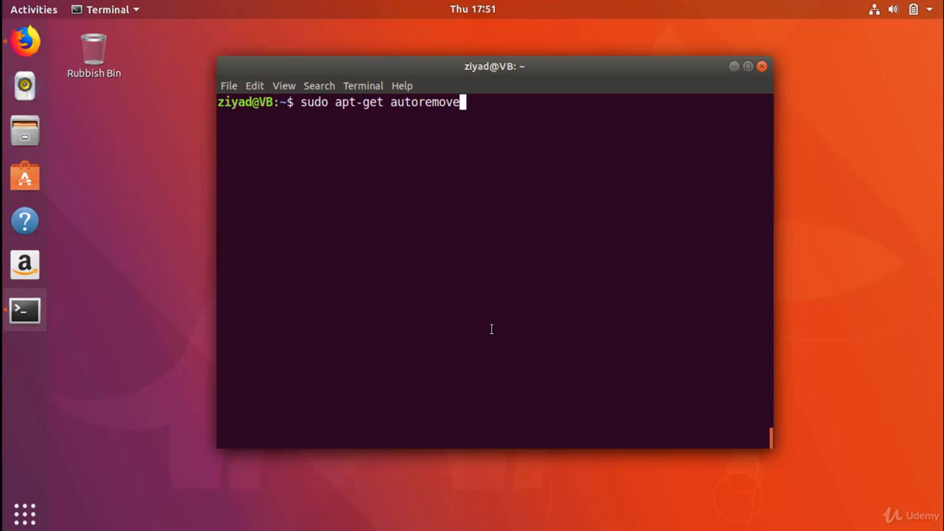
key("Return")
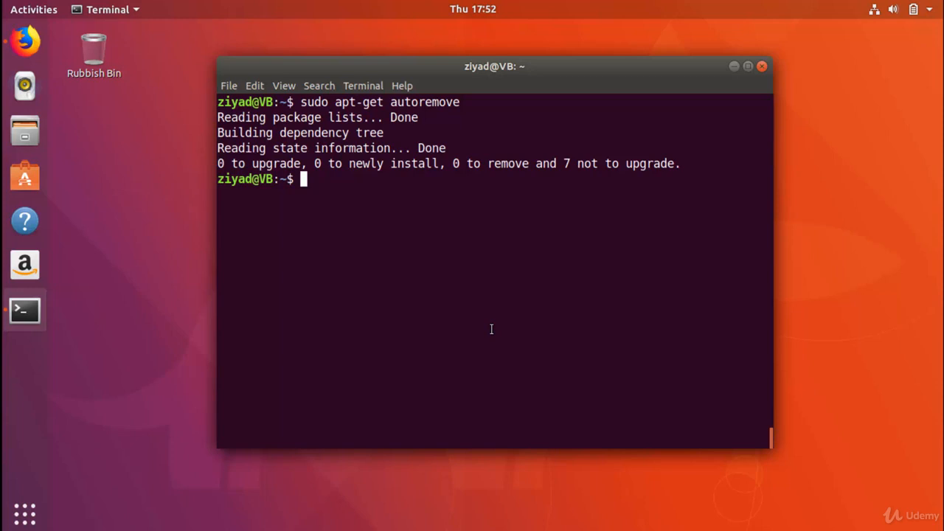
type("cd /")
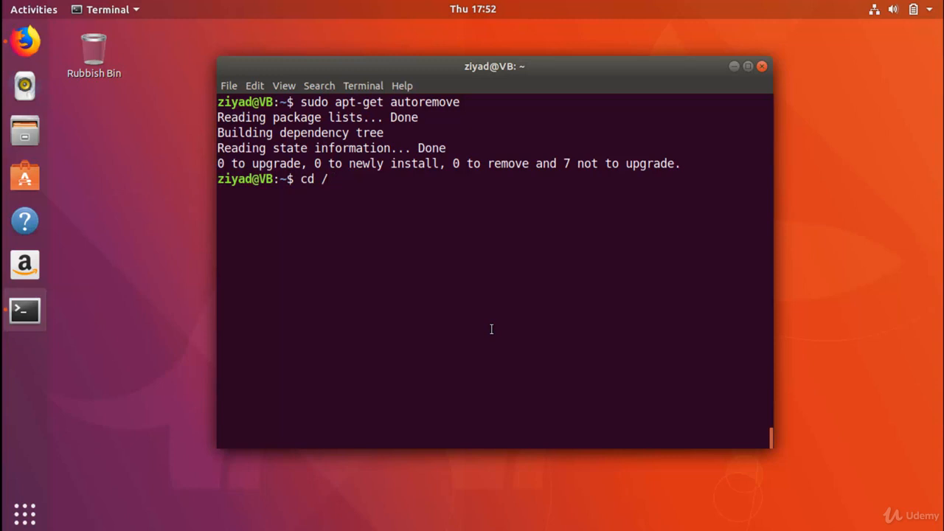
- Enter /var/cache/apt/archives and list the cached .deb files with ls and ls -lh
type("var/cache")
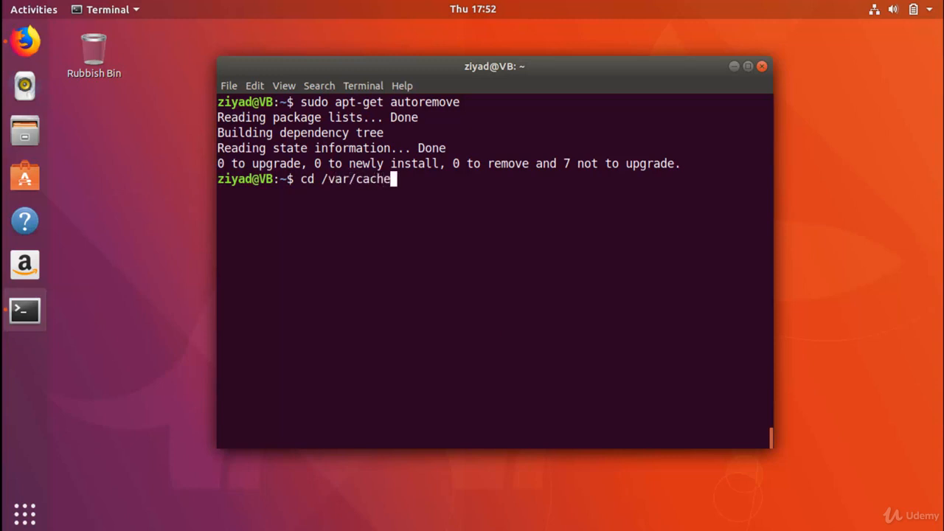
type("/apt/a")
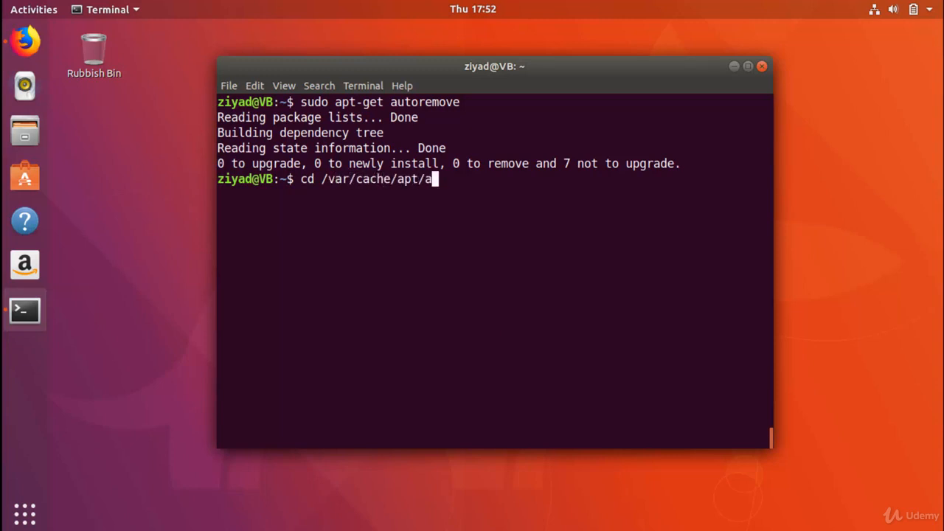
key("Return")
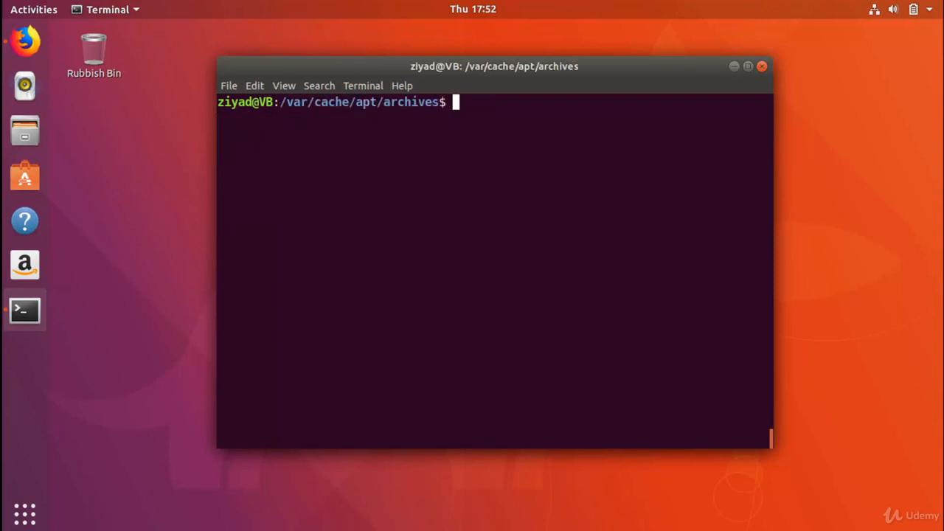
type("ls")
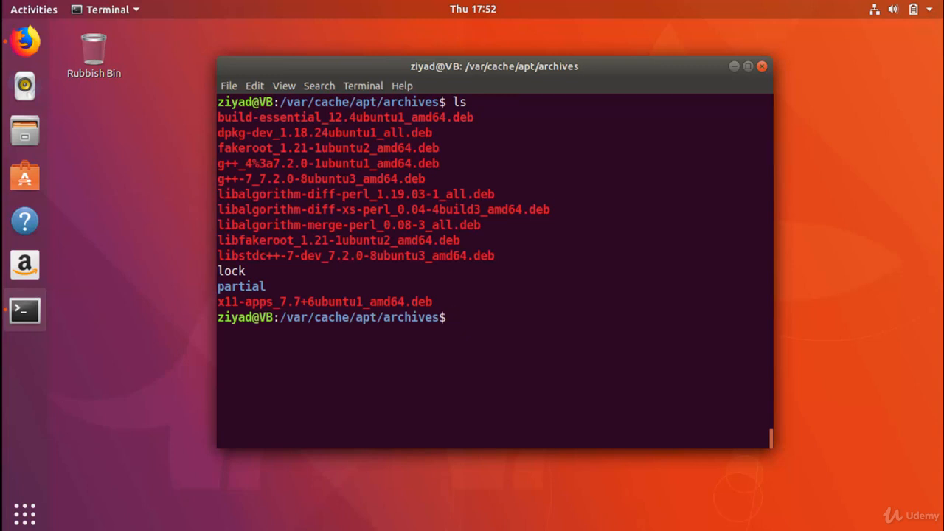
double_click(236, 301)
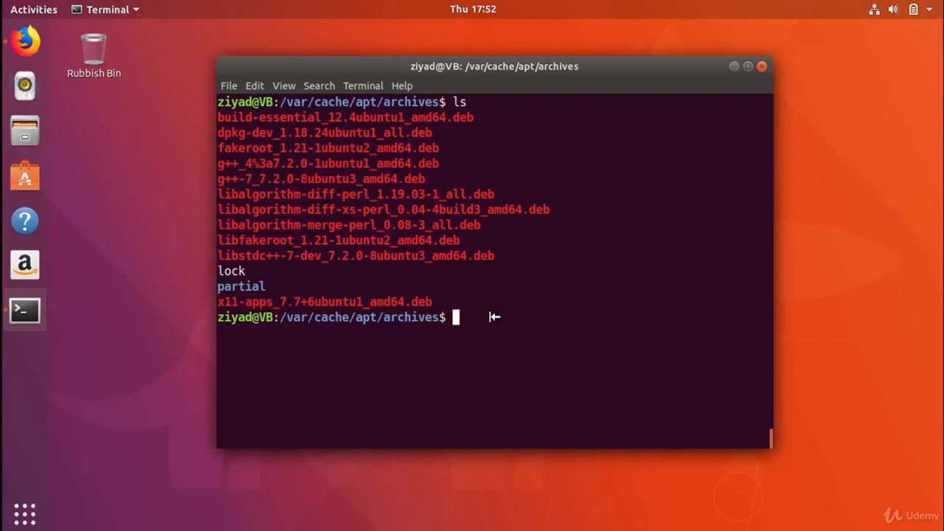
type("ls -lh")
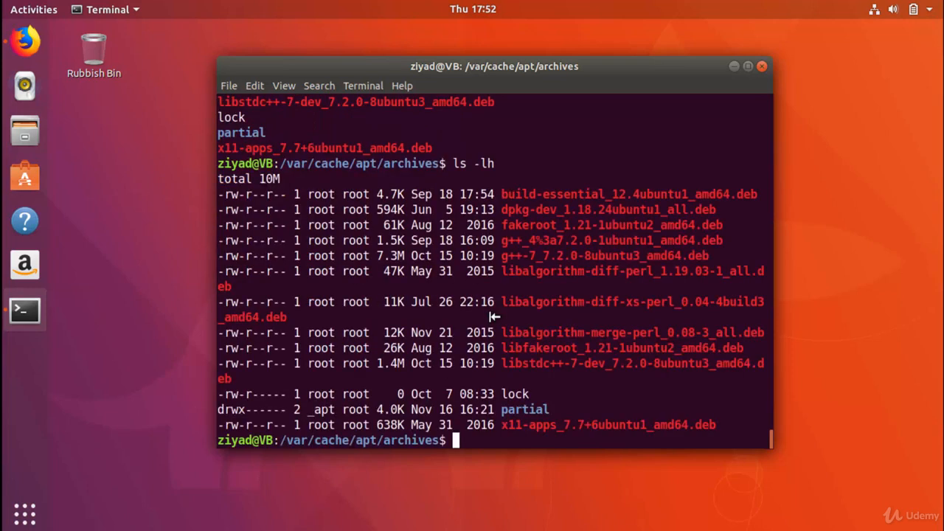
mouse_move(267, 180)
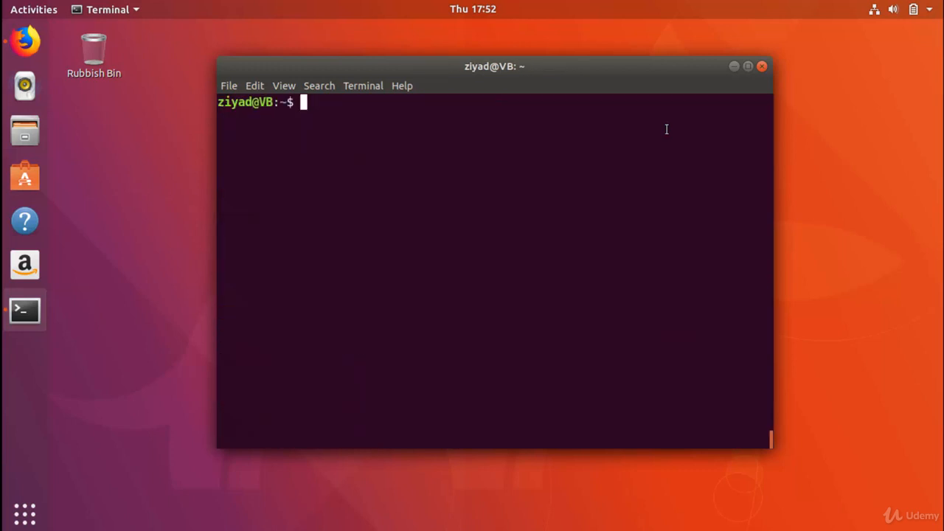
- Check the working directory with pwd and run sudo apt-get clean
type("pwd")
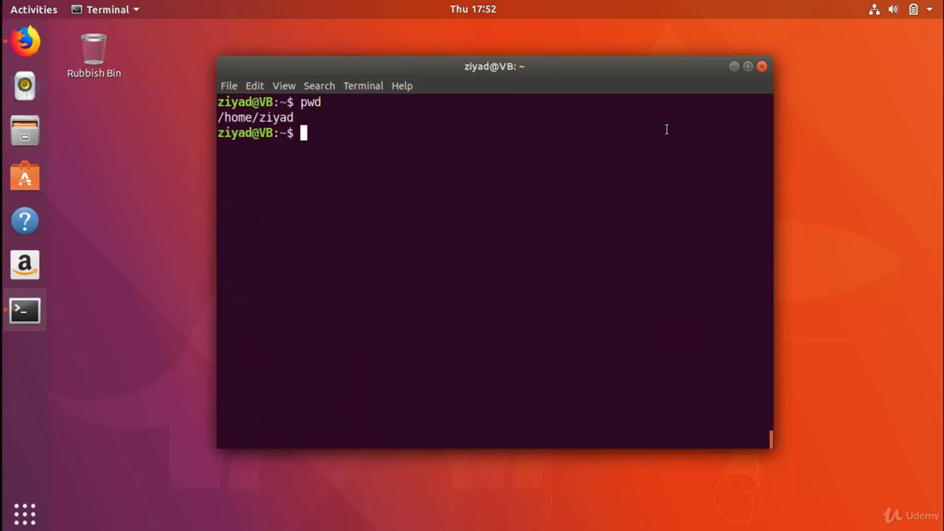
type("sudo apt-")
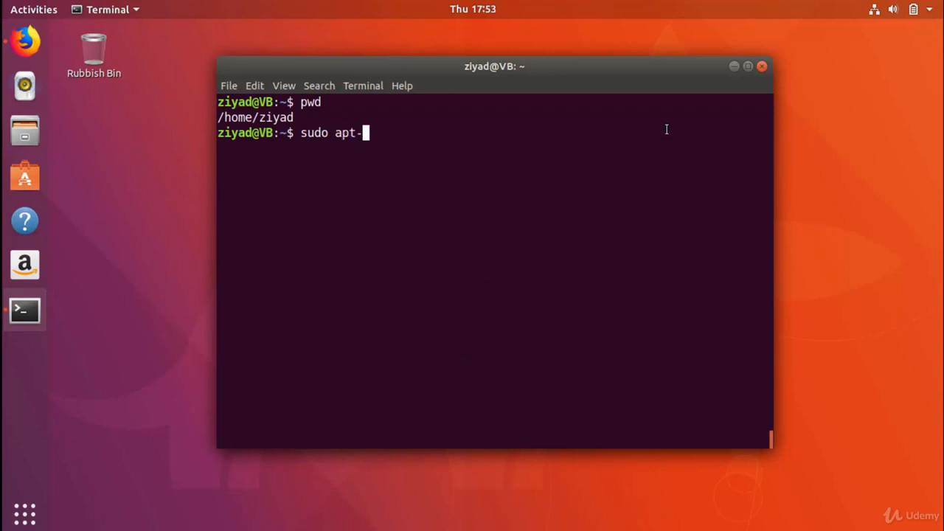
type("get clean")
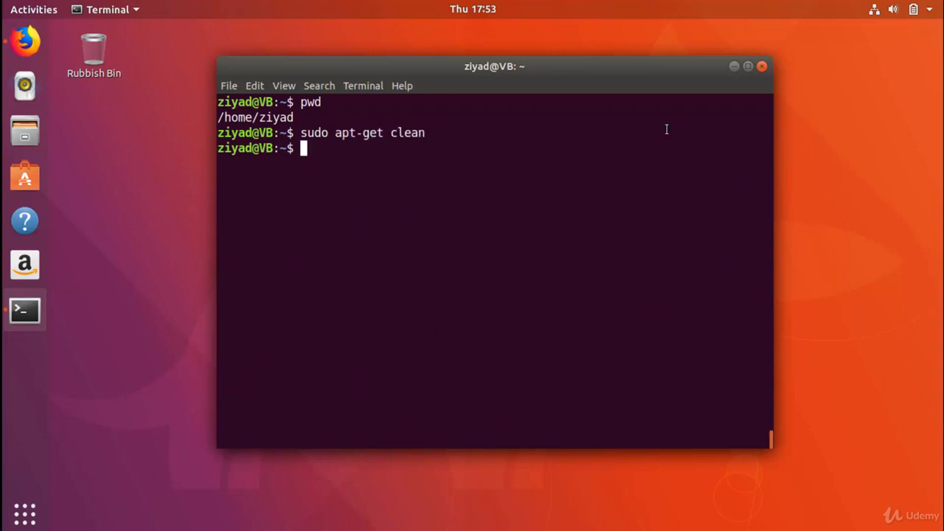
type("pwd")
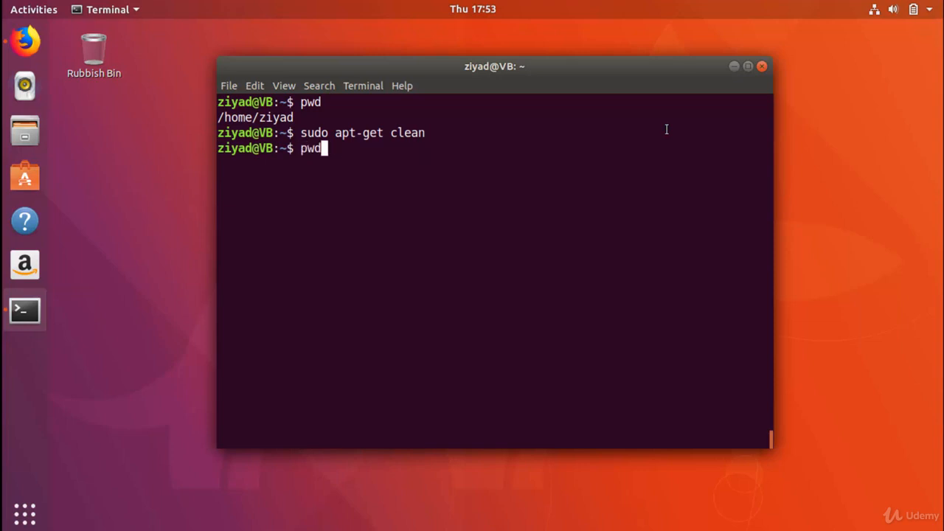
- Return to /var/cache/apt/archives and list it, now showing only lock and partial
type("cd /var/cache/apt/archives")
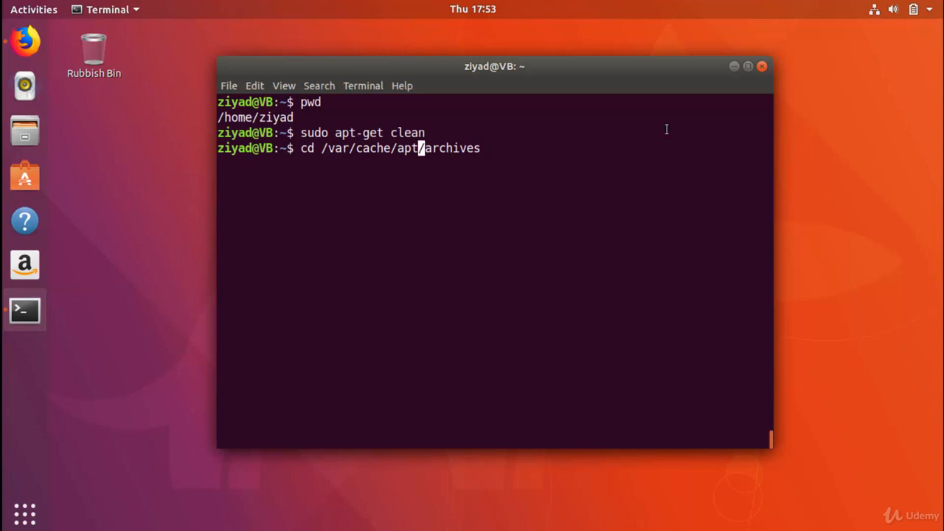
type("ls")
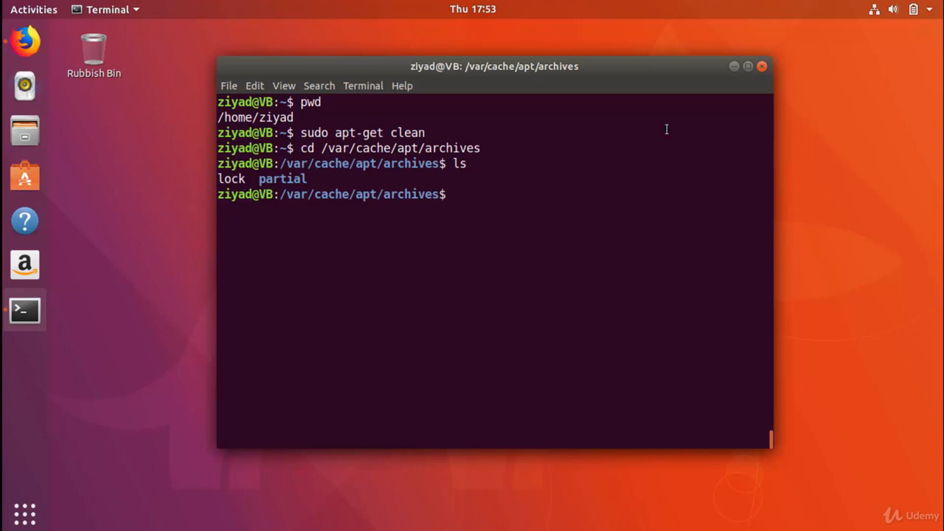
double_click(407, 132)
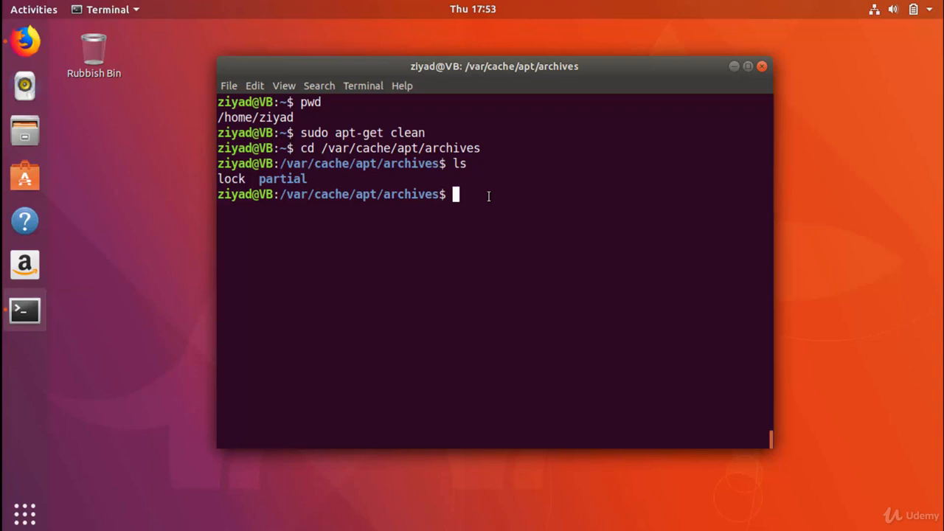
type("cd /var/cache/apt/archives")
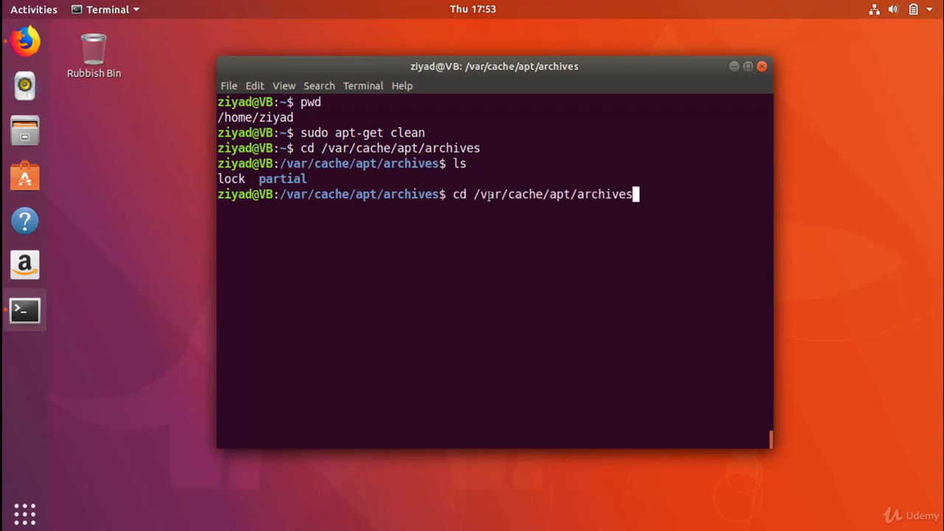